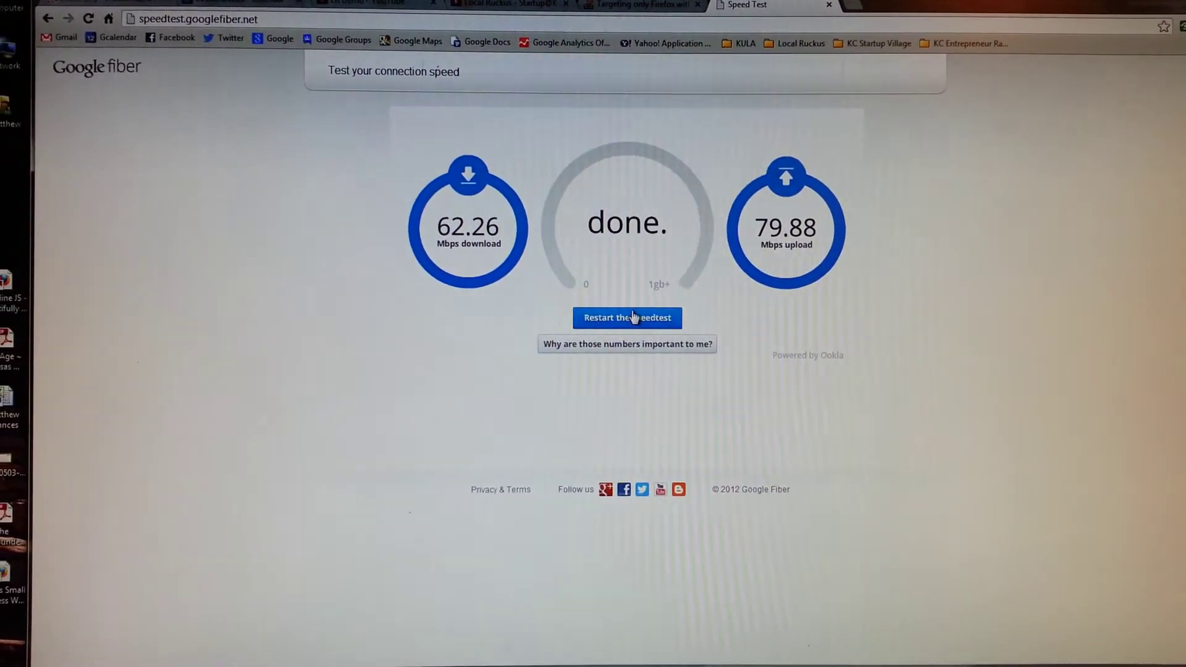
- Restart the Google Fiber speed test, replacing the 62.26 down / 79.88 up Mbps results
{"action": "left_click", "coordinate": [627, 318]}
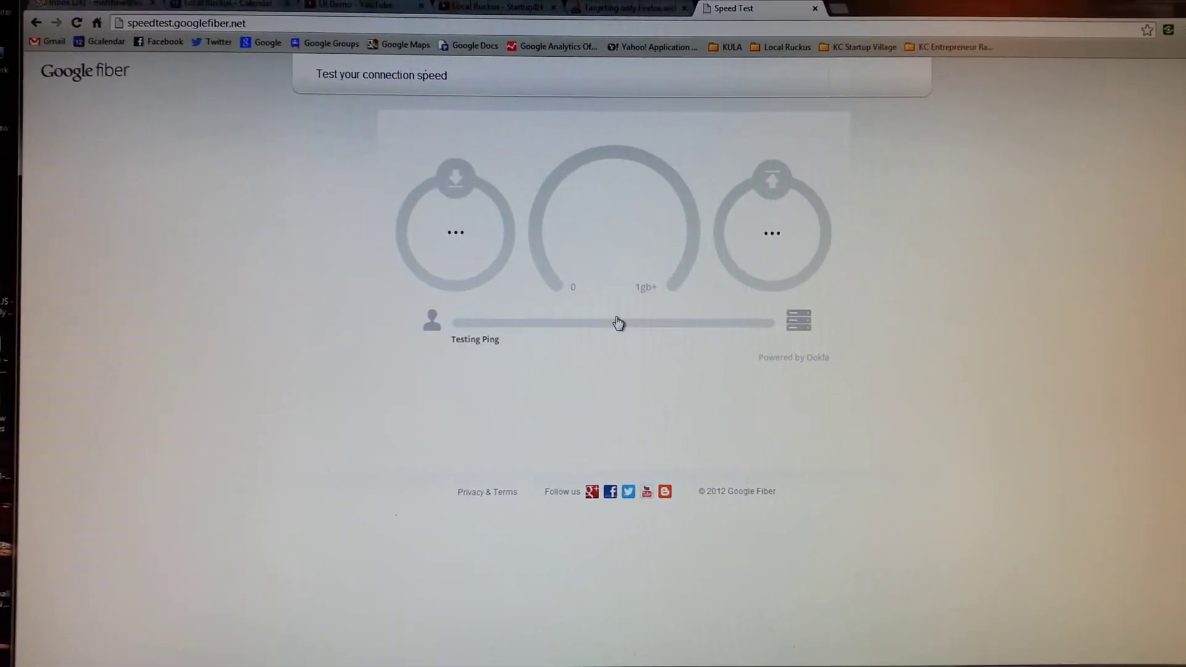